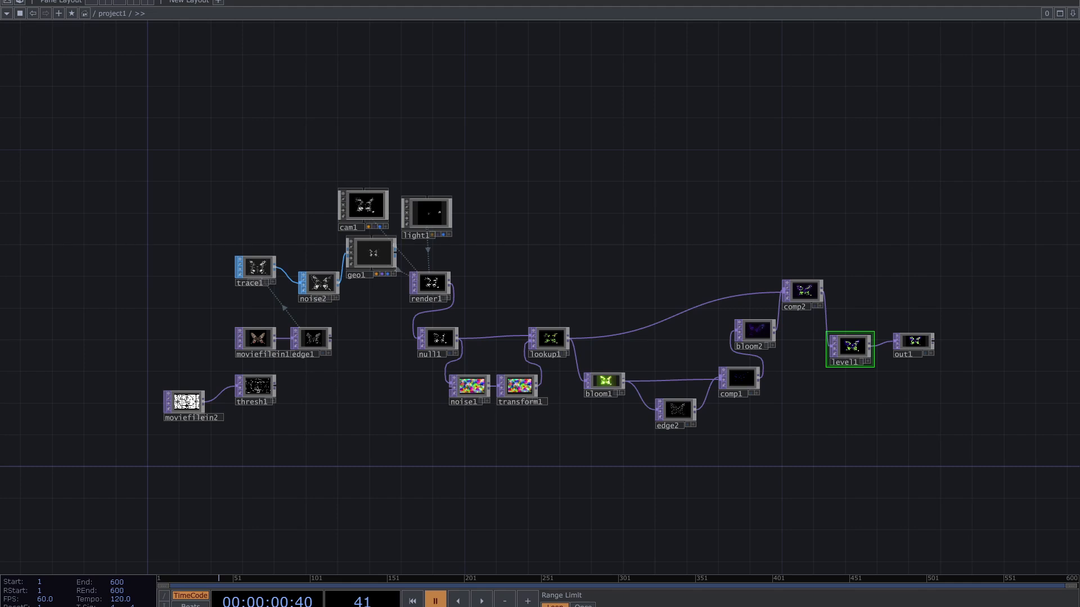
{"action": "mouse_move", "coordinate": [1049, 350]}
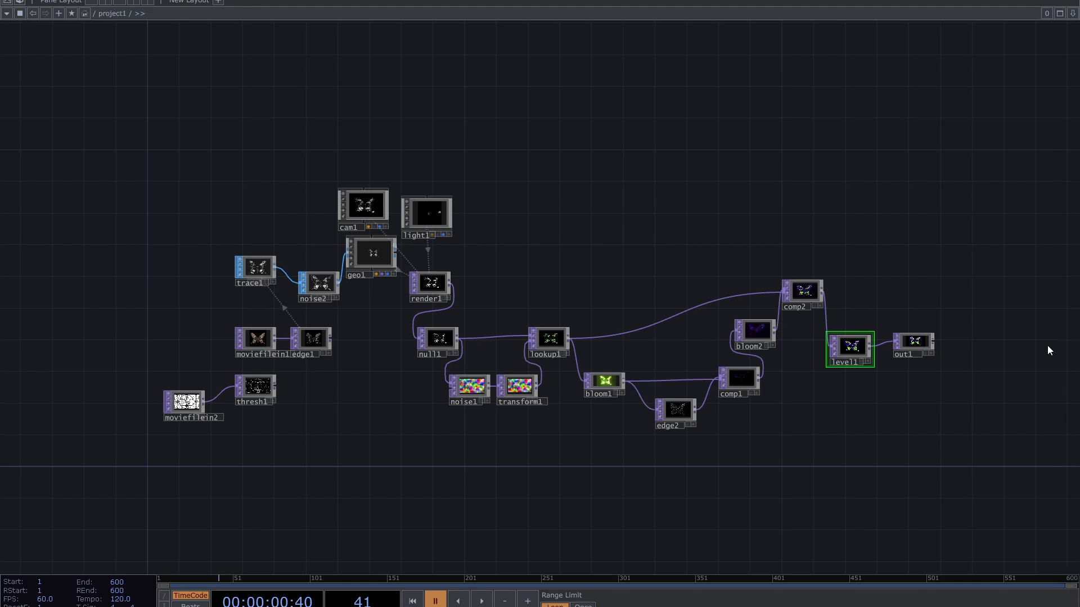
{"action": "mouse_move", "coordinate": [331, 377]}
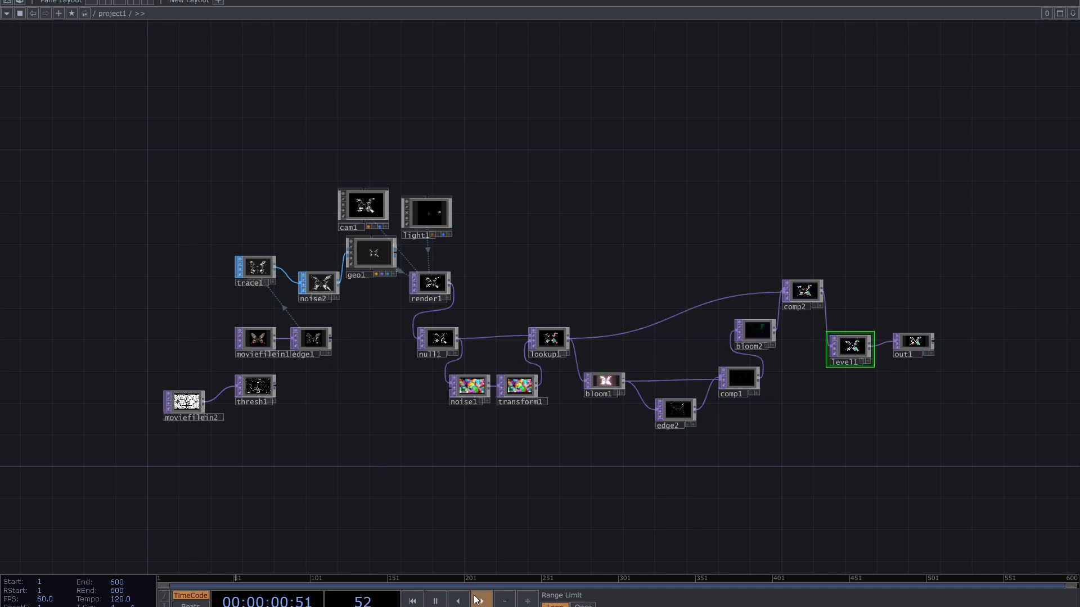
- Start timeline playback of the finished butterfly network
{"action": "left_click", "coordinate": [480, 601]}
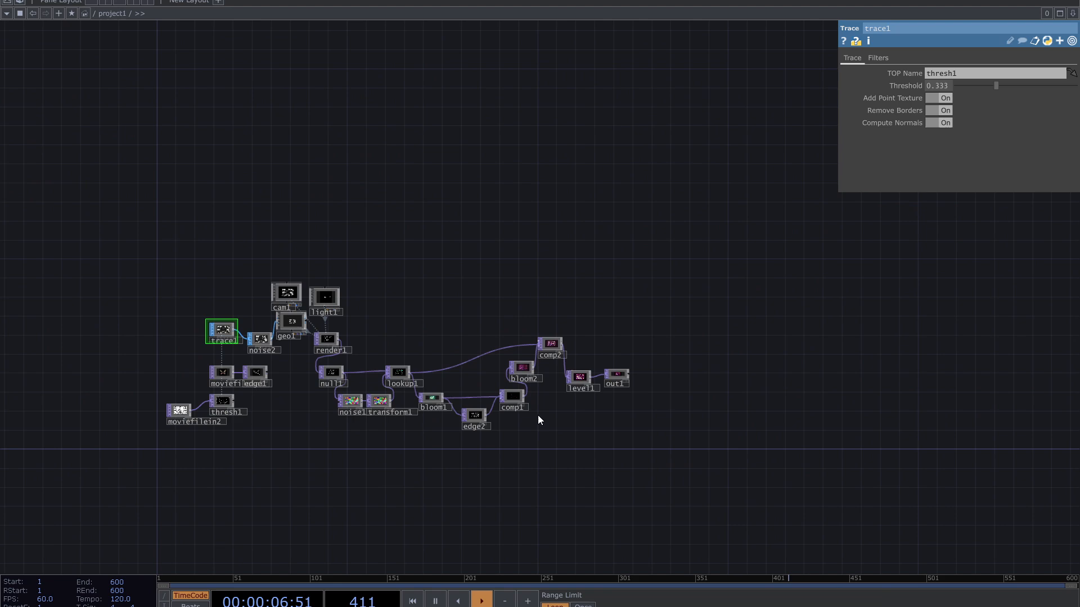
- Point trace1 at edge1, lower noise2's exponent to 0.17 and preview the glowing butterfly render behind the network
{"action": "scroll", "scroll_direction": "up", "scroll_amount": 3}
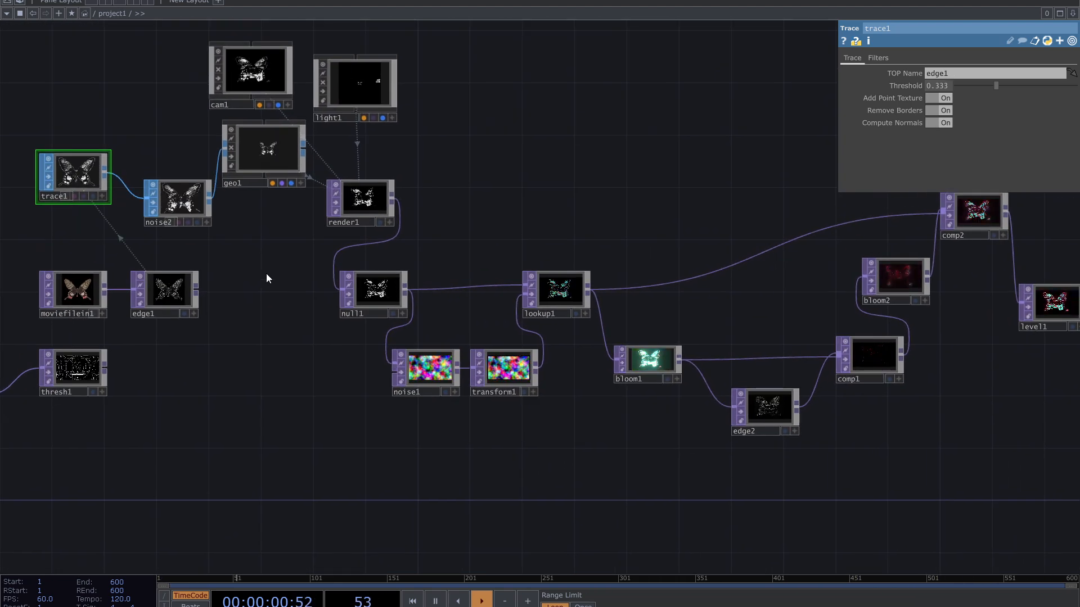
{"action": "left_click", "coordinate": [181, 200]}
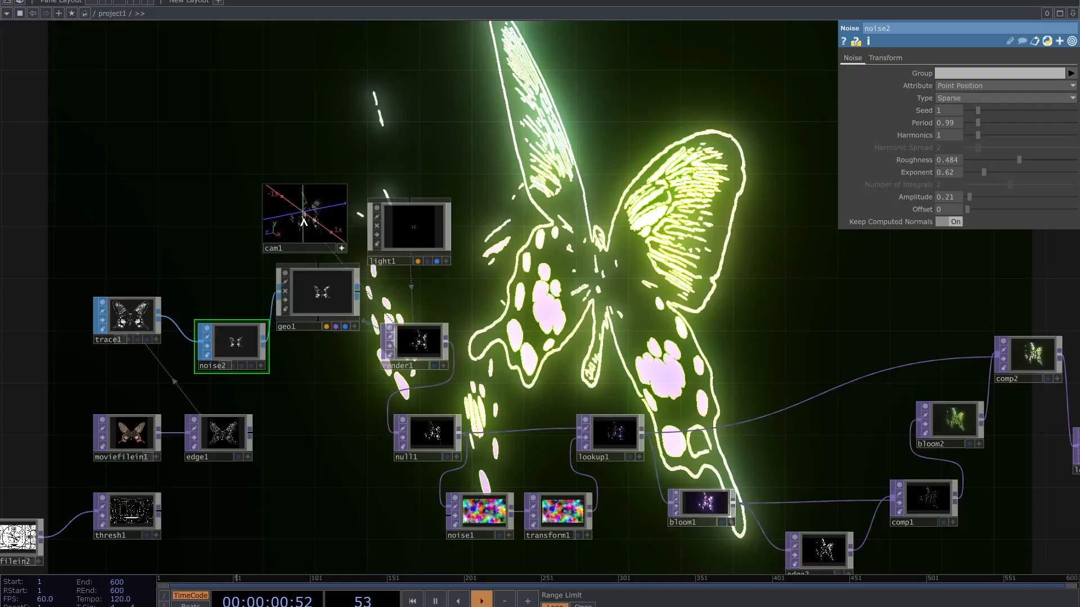
{"action": "left_click", "coordinate": [480, 601]}
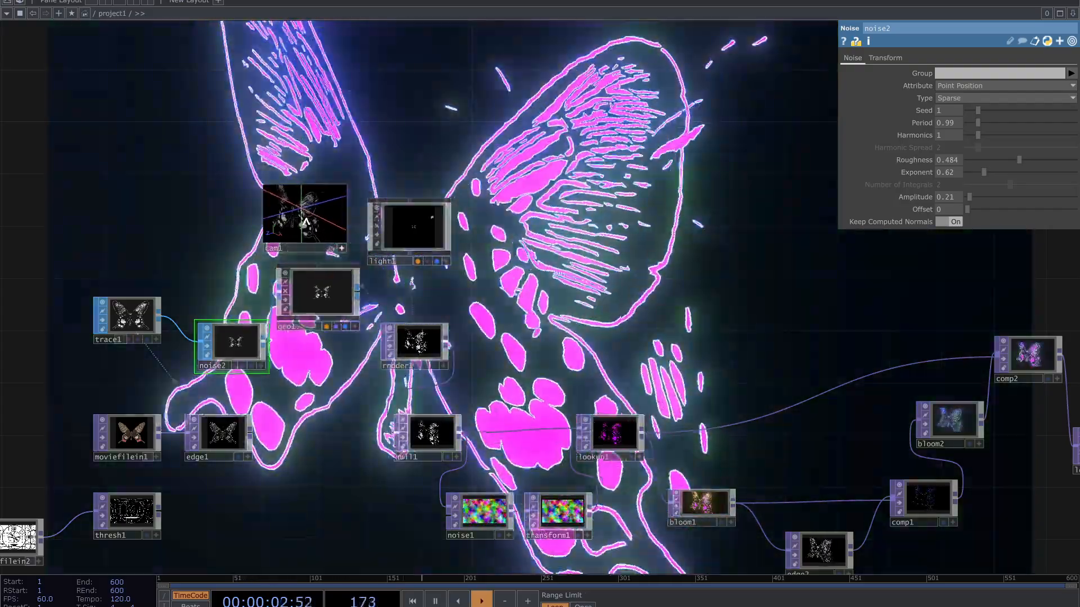
{"action": "left_click", "coordinate": [481, 601]}
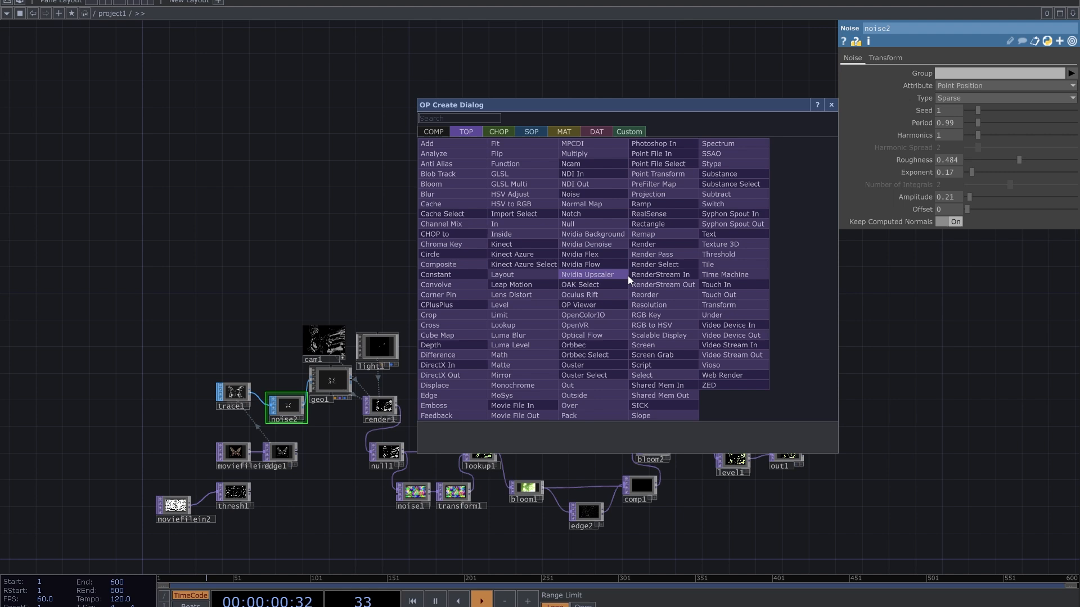
- Create a Base COMP named base1 from the operator picker and enter its empty interior
{"action": "type", "text": "base"}
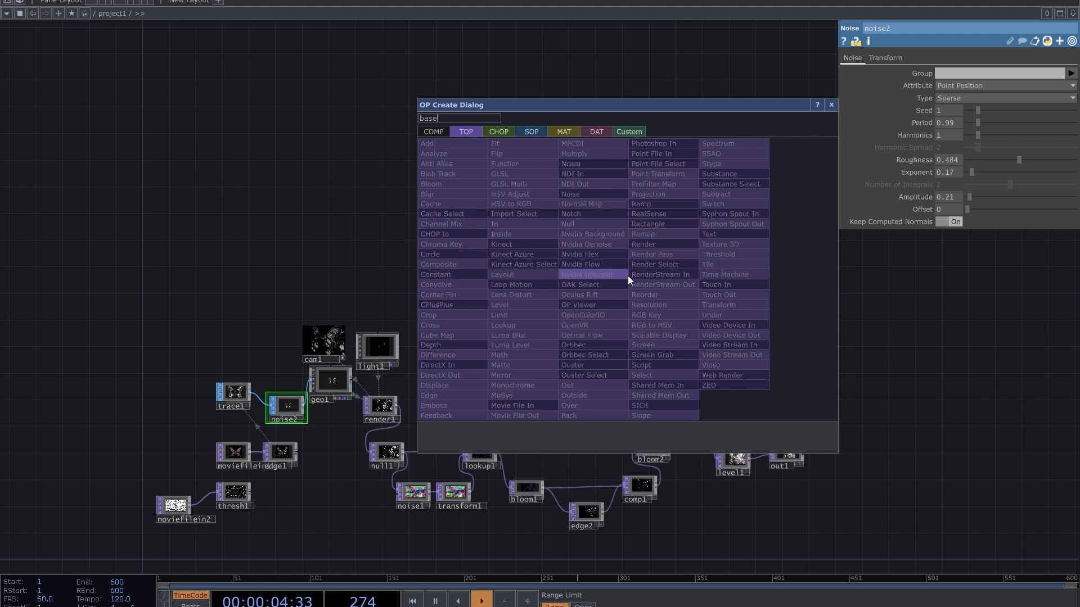
{"action": "left_click", "coordinate": [432, 132]}
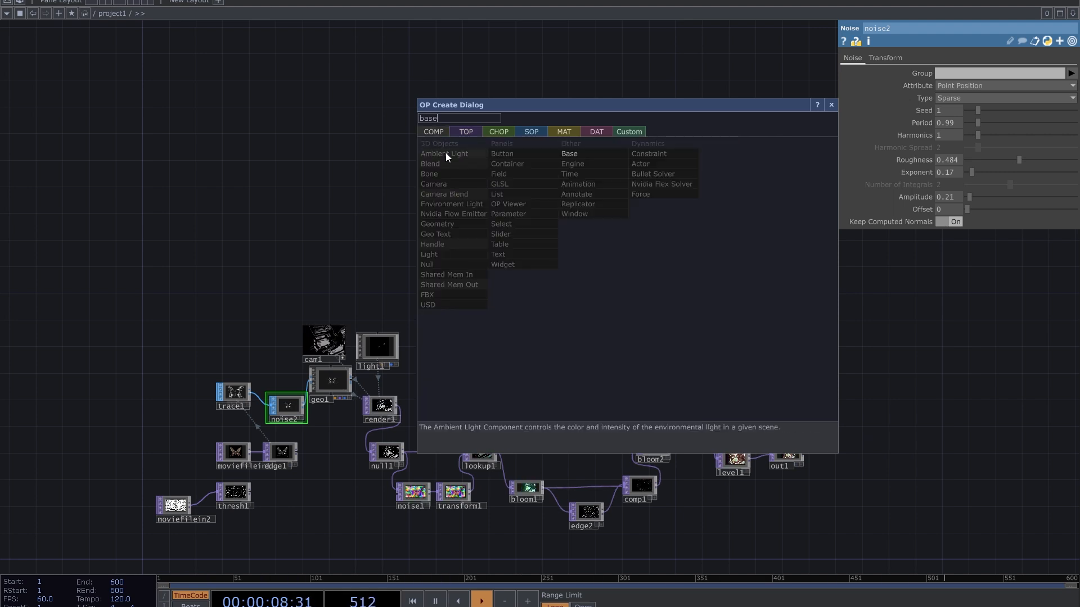
{"action": "left_click", "coordinate": [569, 154]}
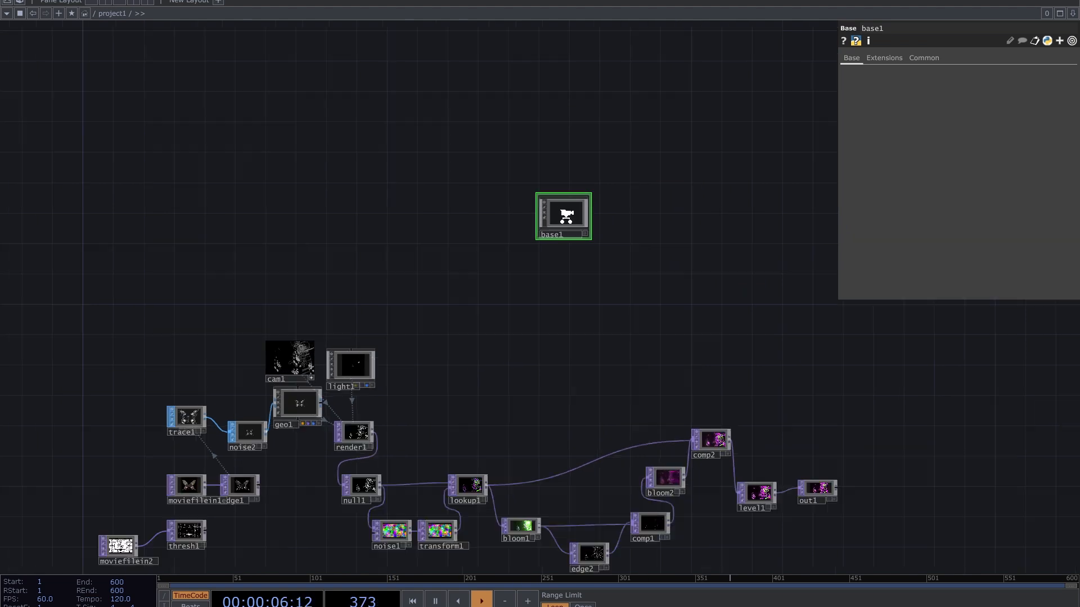
{"action": "double_click", "coordinate": [562, 216]}
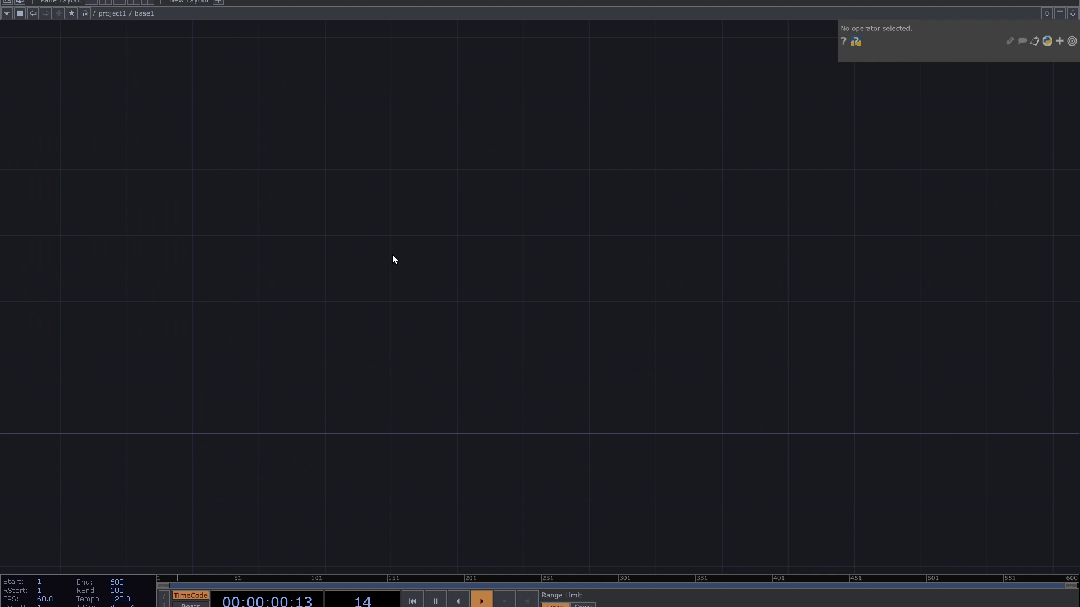
- Add a Movie File In TOP loading the banana image, followed by an Edge TOP
{"action": "double_click", "coordinate": [393, 259]}
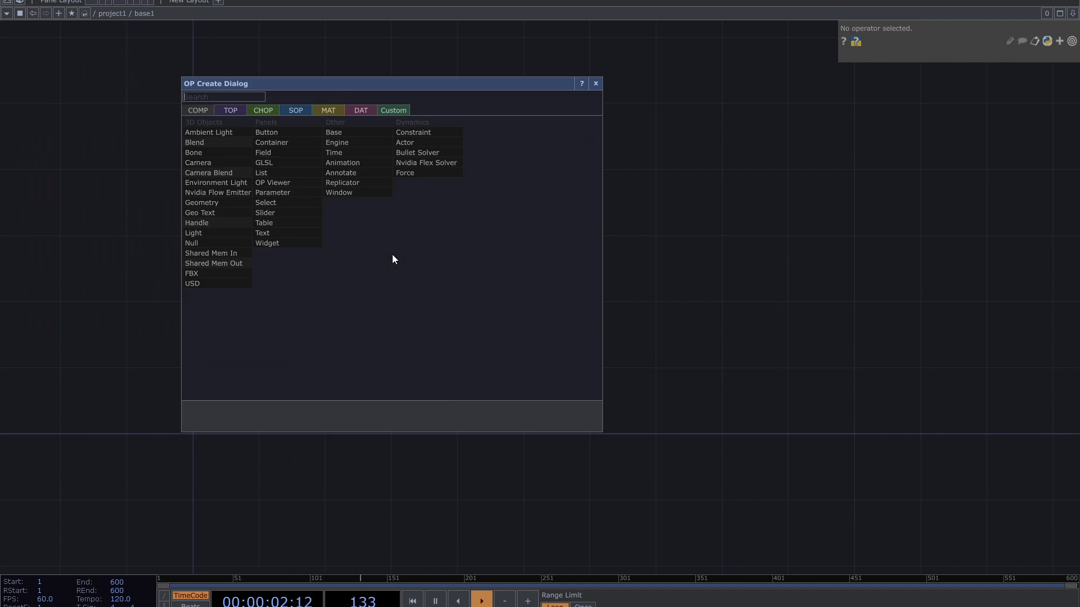
{"action": "type", "text": "m"}
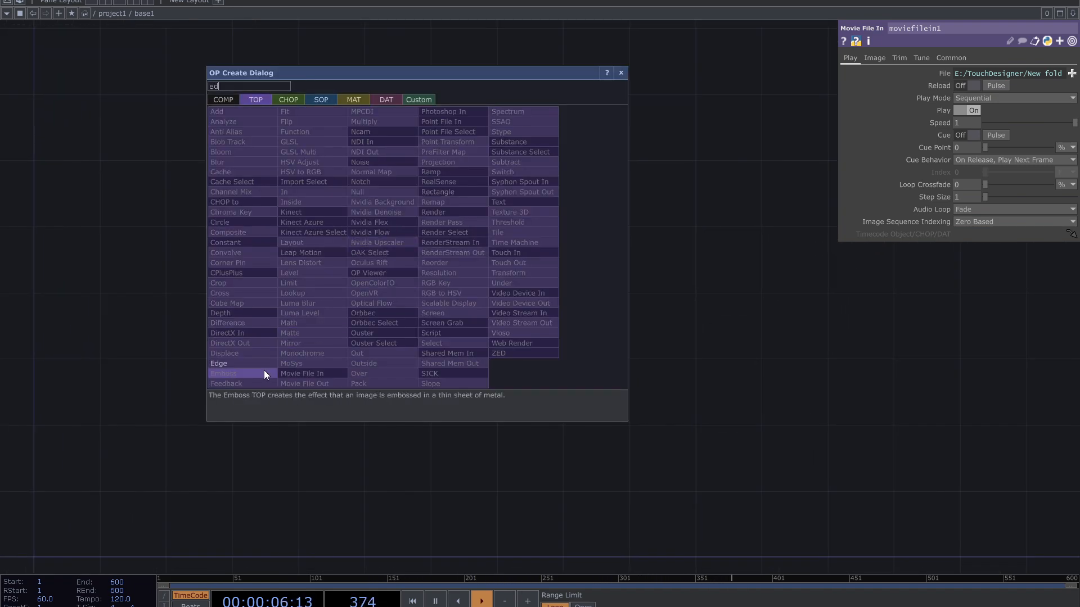
{"action": "left_click", "coordinate": [219, 364]}
{"action": "type", "text": "thr"}
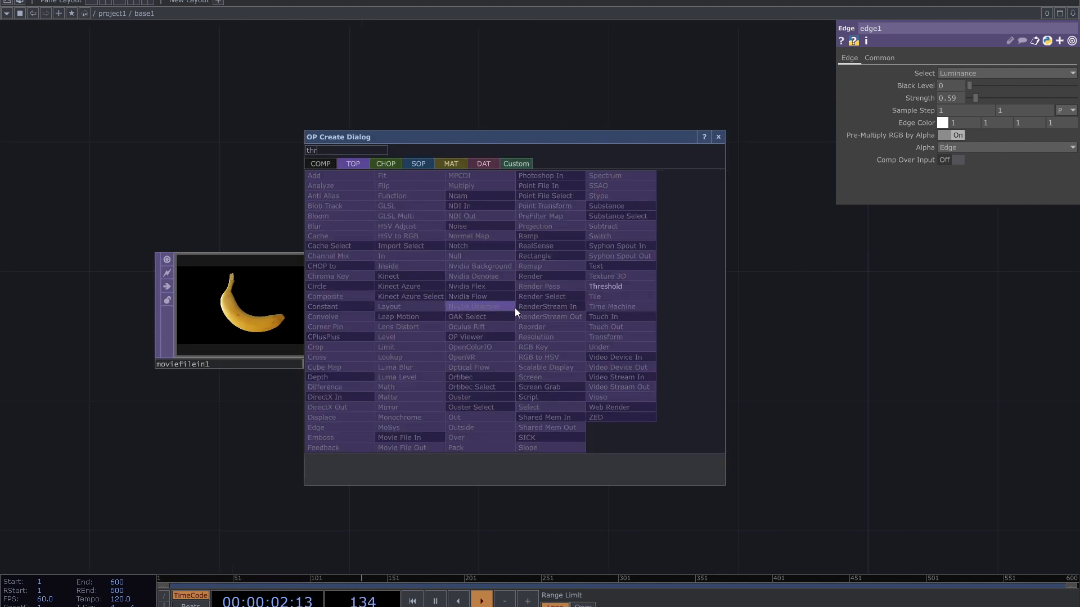
- Add a Threshold TOP and a Trace SOP reading thresh1 with threshold 0.1 and Remove Borders off
{"action": "left_click", "coordinate": [605, 285]}
{"action": "type", "text": "nul"}
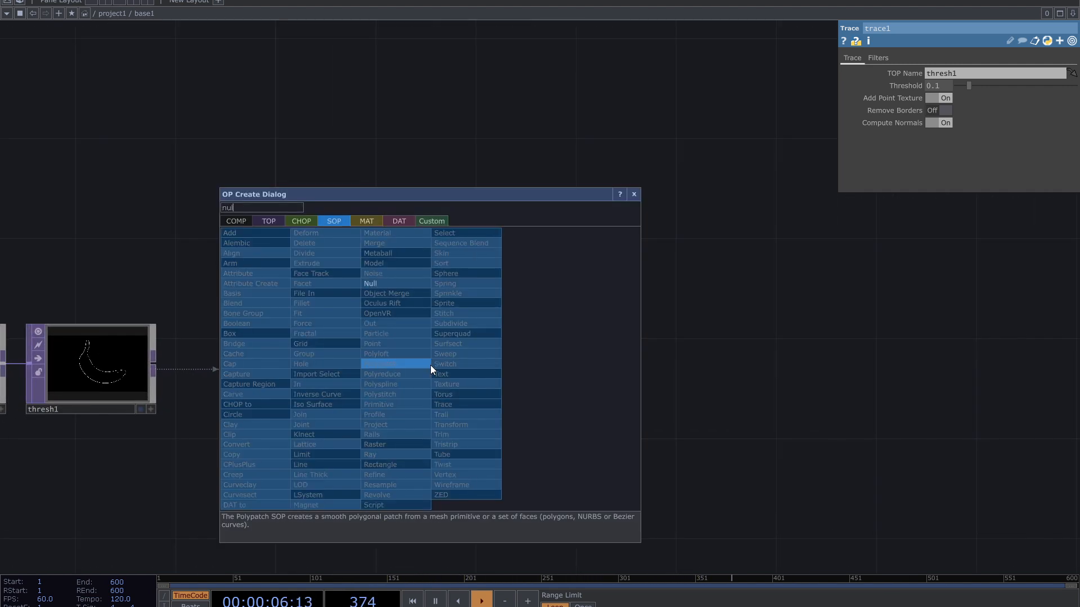
- Add a Null SOP after the trace, a Geometry COMP geo1, plus a Camera and a Light COMP
{"action": "left_click", "coordinate": [370, 283]}
{"action": "type", "text": "ge"}
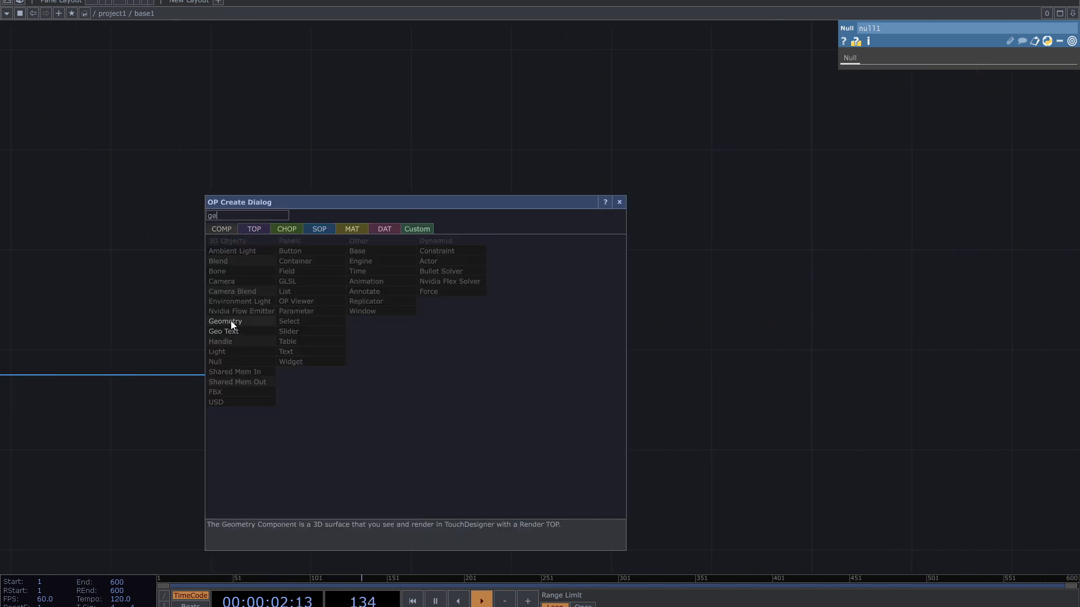
{"action": "double_click", "coordinate": [225, 321]}
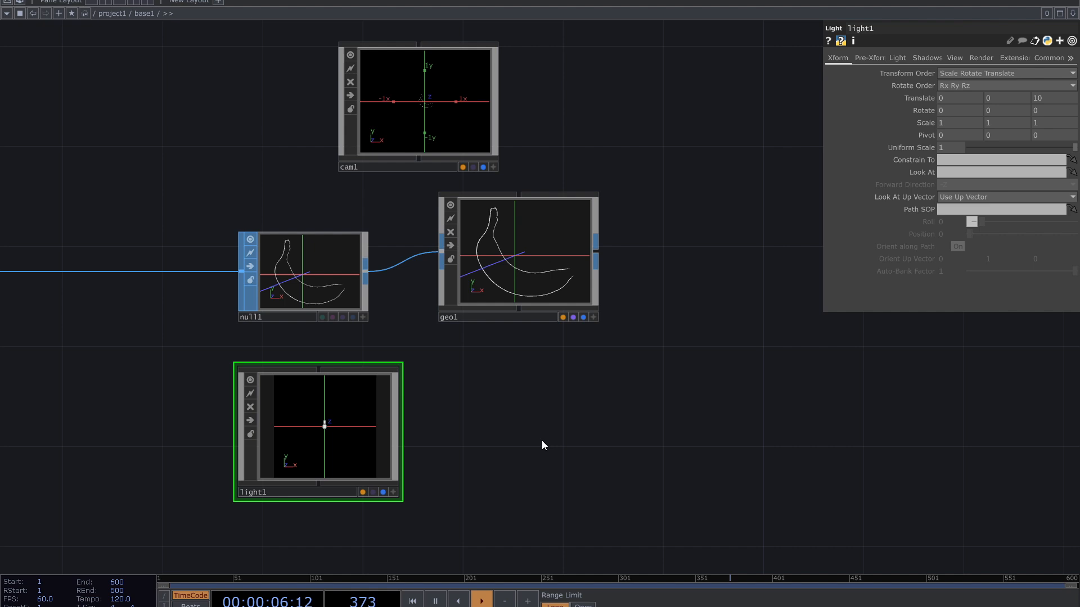
- Assign a Line MAT line1 to geo1 and toggle its Draw Points and Draw Vectors options on and off
{"action": "left_click", "coordinate": [510, 262]}
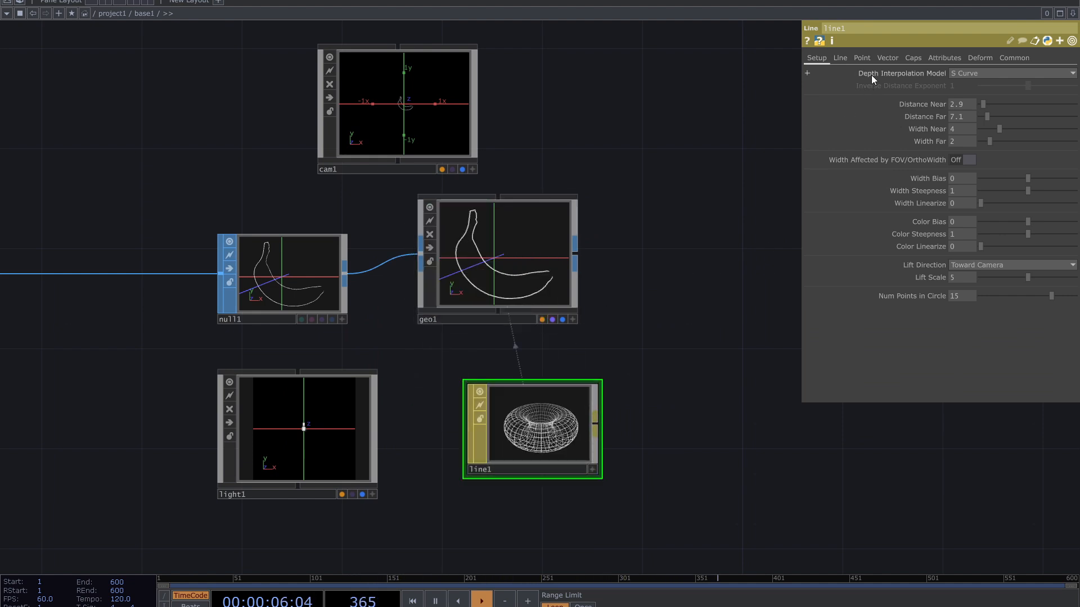
{"action": "left_click", "coordinate": [860, 57]}
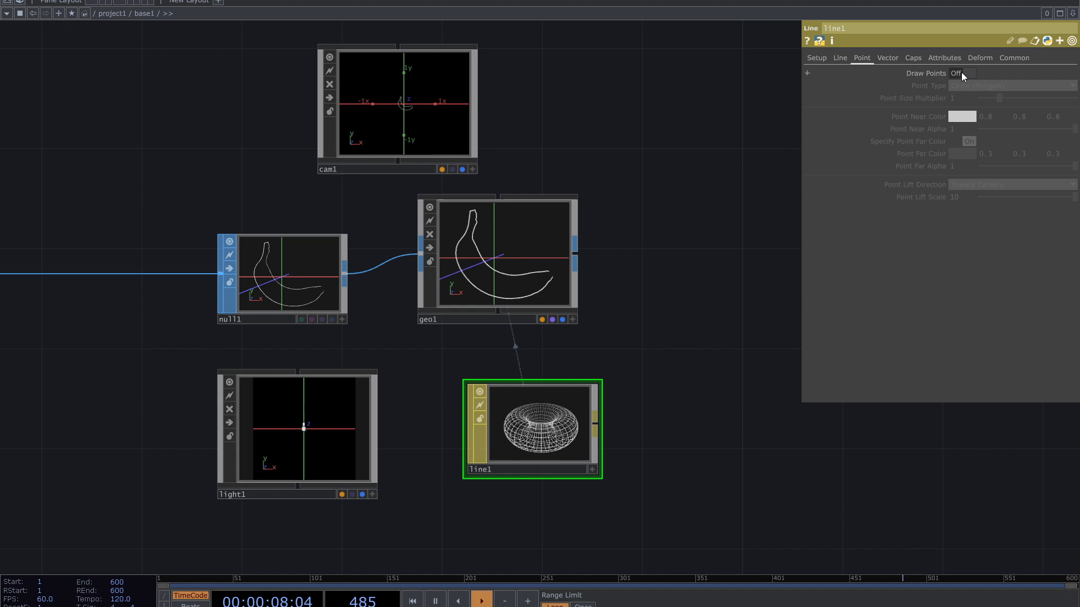
{"action": "left_click", "coordinate": [412, 600]}
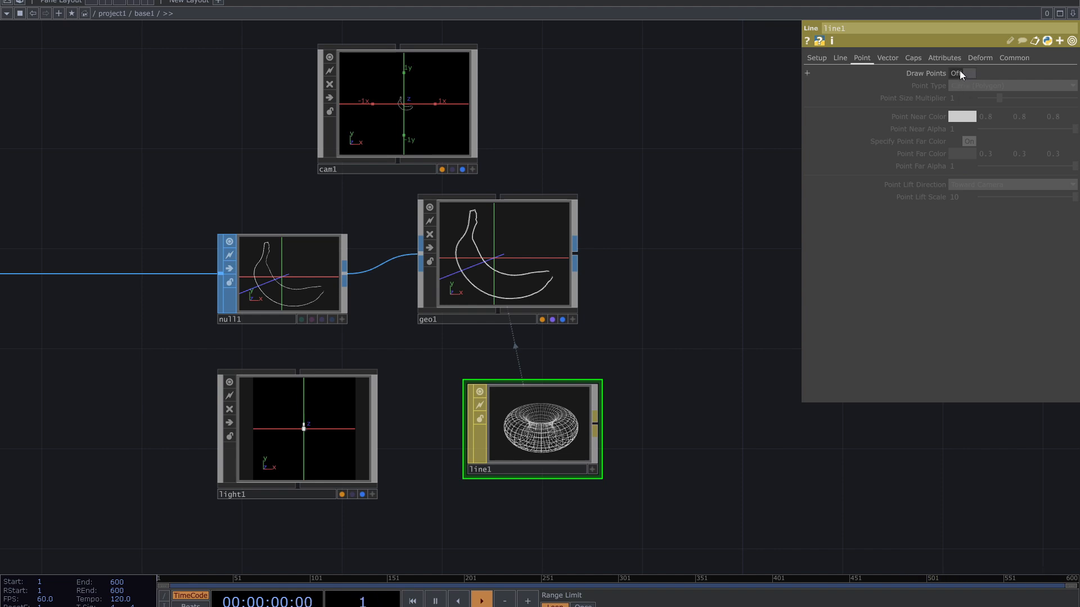
{"action": "left_click", "coordinate": [958, 73]}
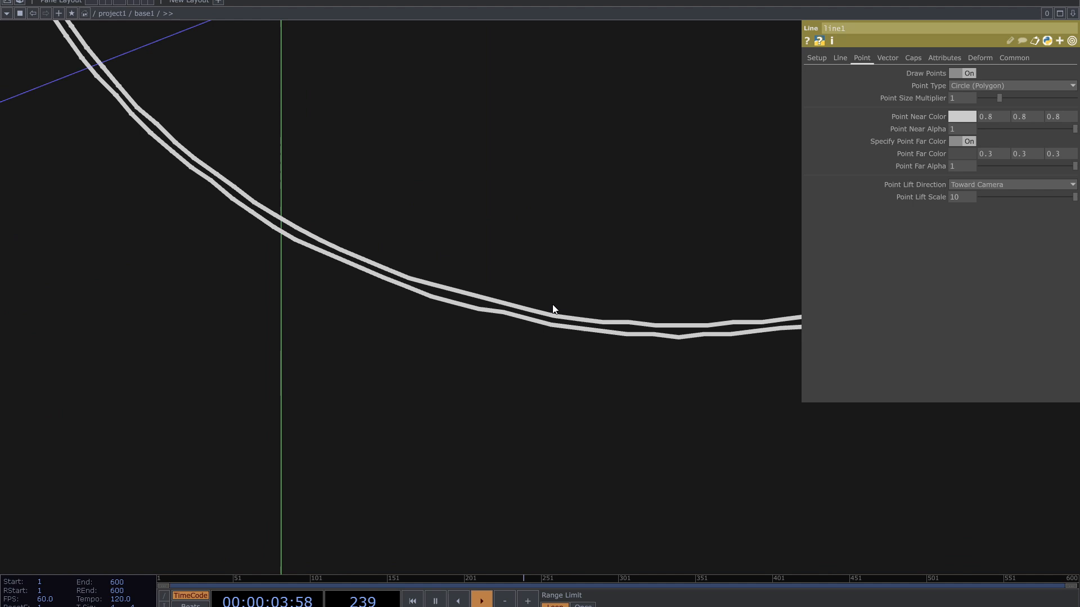
{"action": "left_click", "coordinate": [968, 73]}
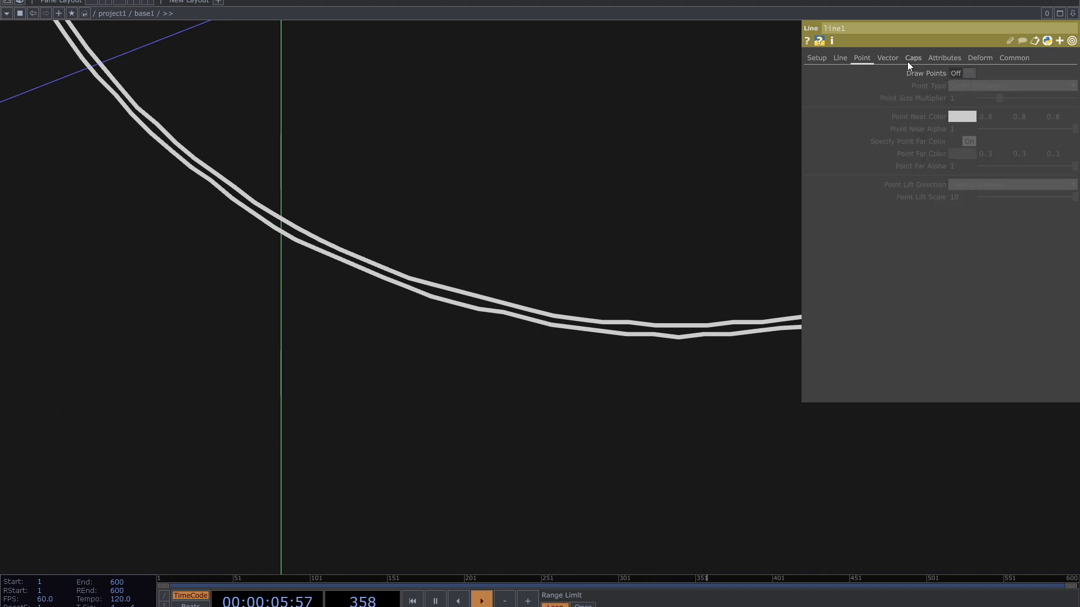
{"action": "left_click", "coordinate": [888, 57]}
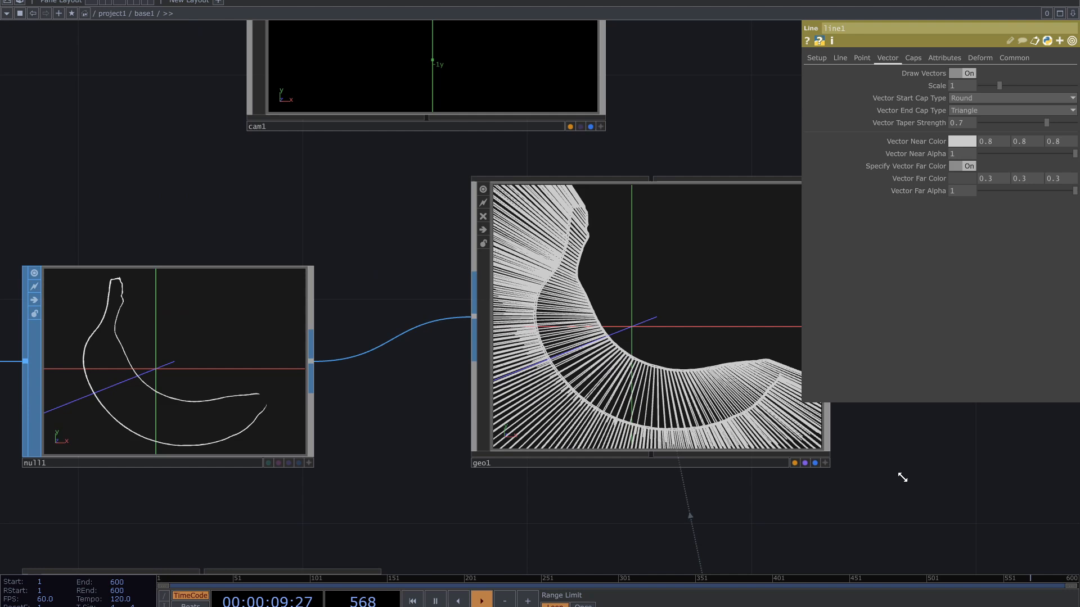
{"action": "left_click", "coordinate": [967, 73]}
{"action": "type", "text": "render"}
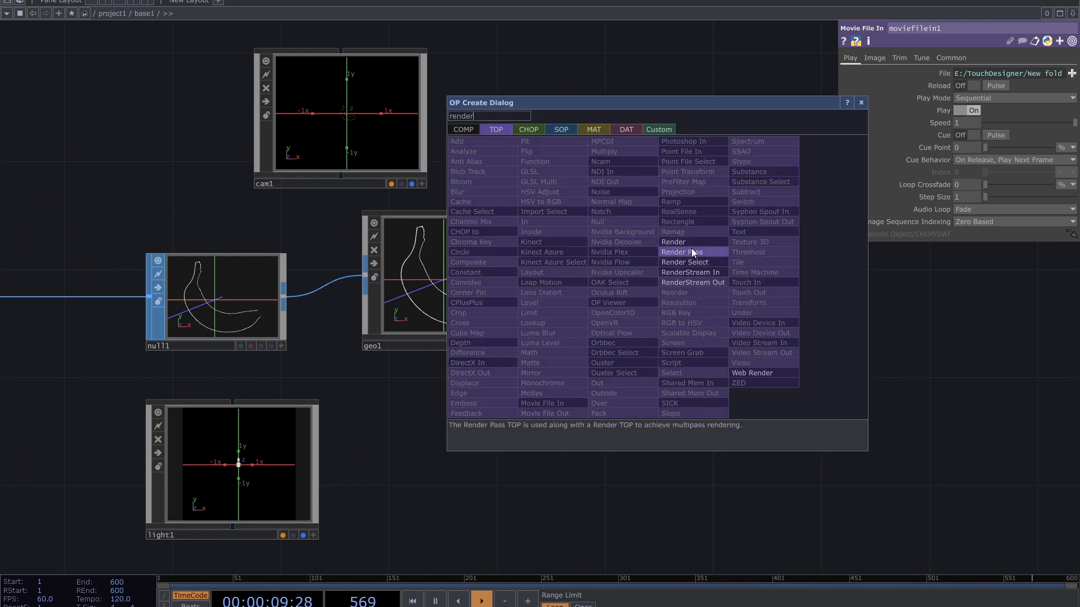
- Add a Render TOP using cam1, geo1 and light1, then a Transform scaling the traced banana to 3.9
{"action": "left_click", "coordinate": [673, 242]}
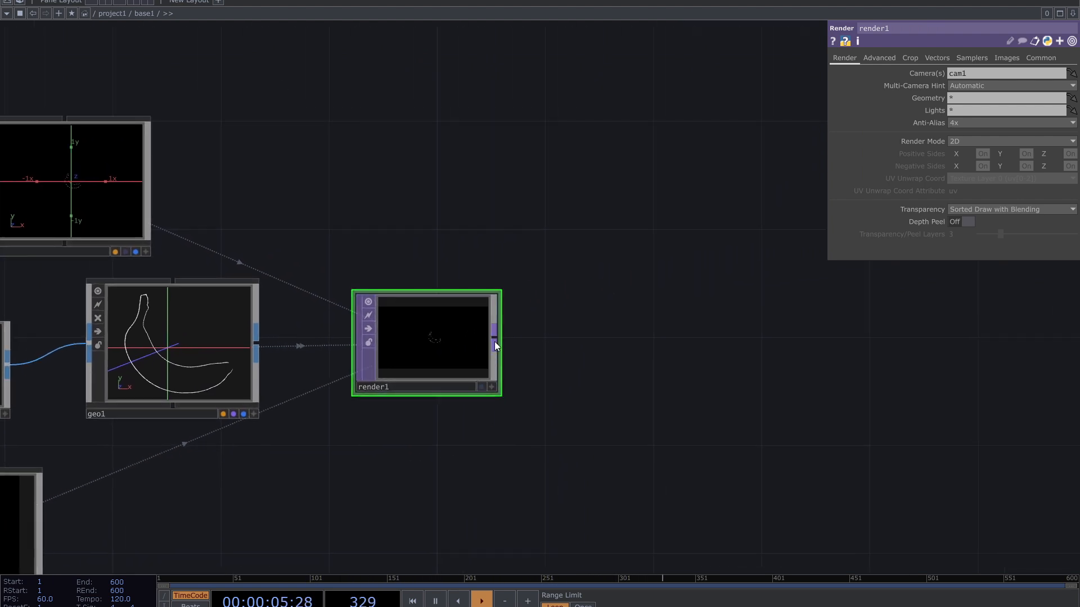
{"action": "type", "text": "tra"}
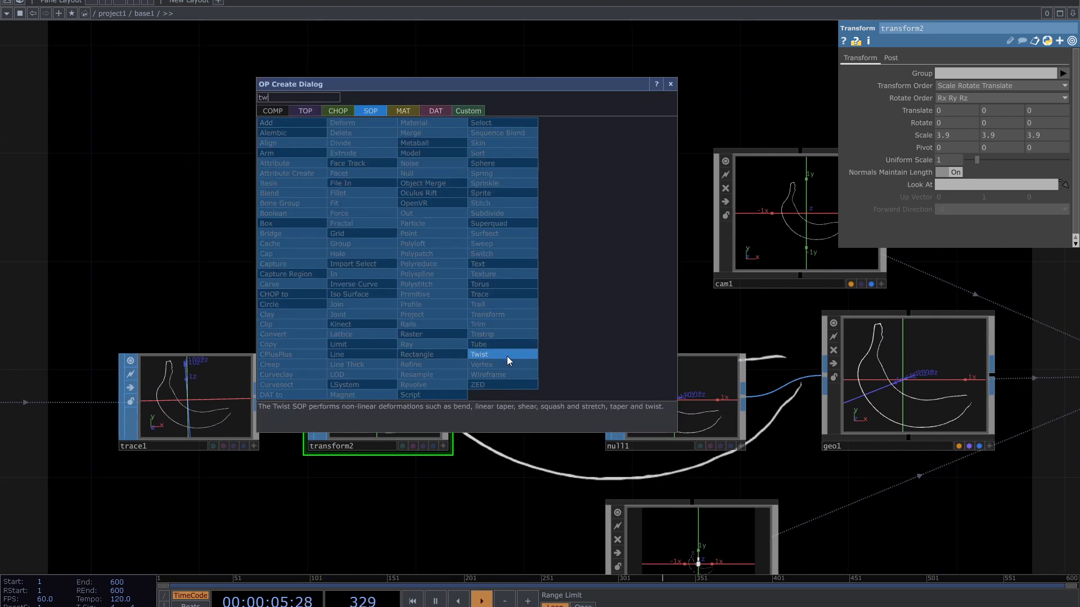
- Insert a Noise SOP noise1 between transform2 and null1 and adjust its distortion settings
{"action": "double_click", "coordinate": [479, 354]}
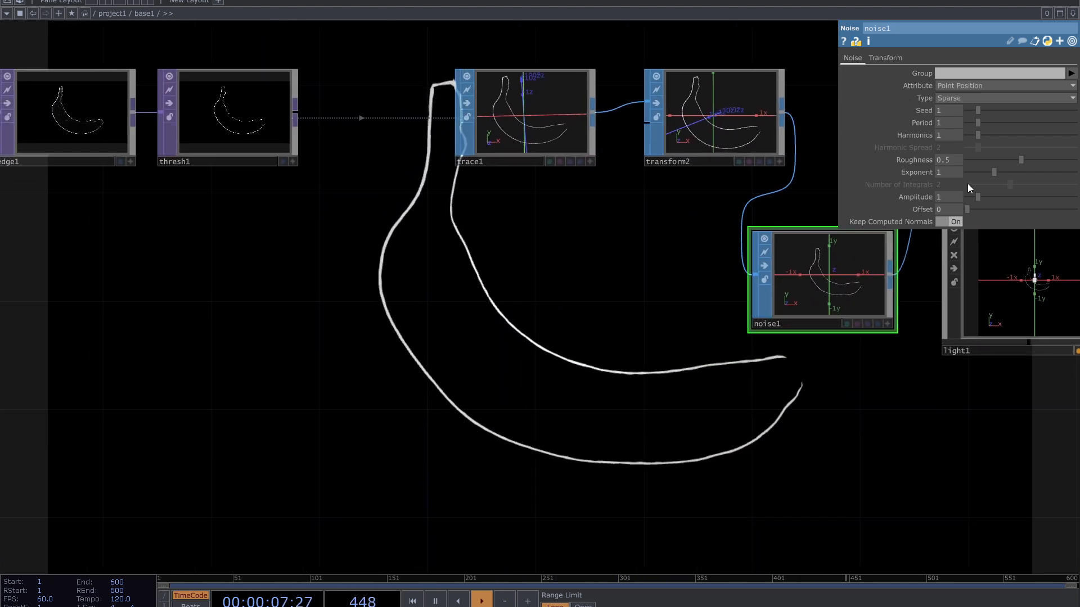
{"action": "left_click", "coordinate": [967, 172]}
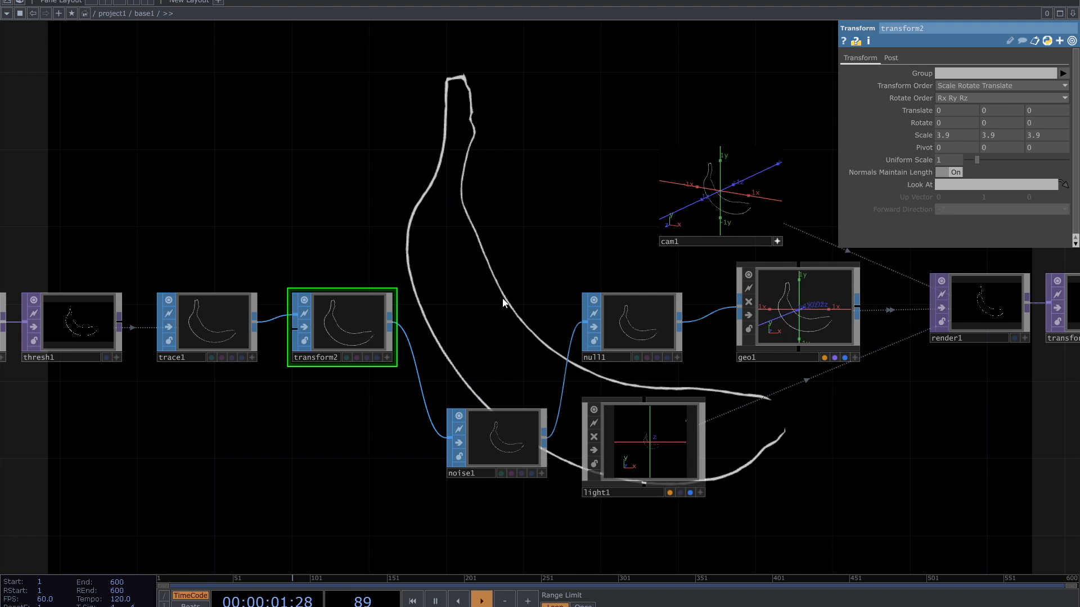
- Arrange thresh1 through render1 in a left-to-right row and add lookup1 with a Simplex 3D noise2 beside it
{"action": "left_click", "coordinate": [504, 438]}
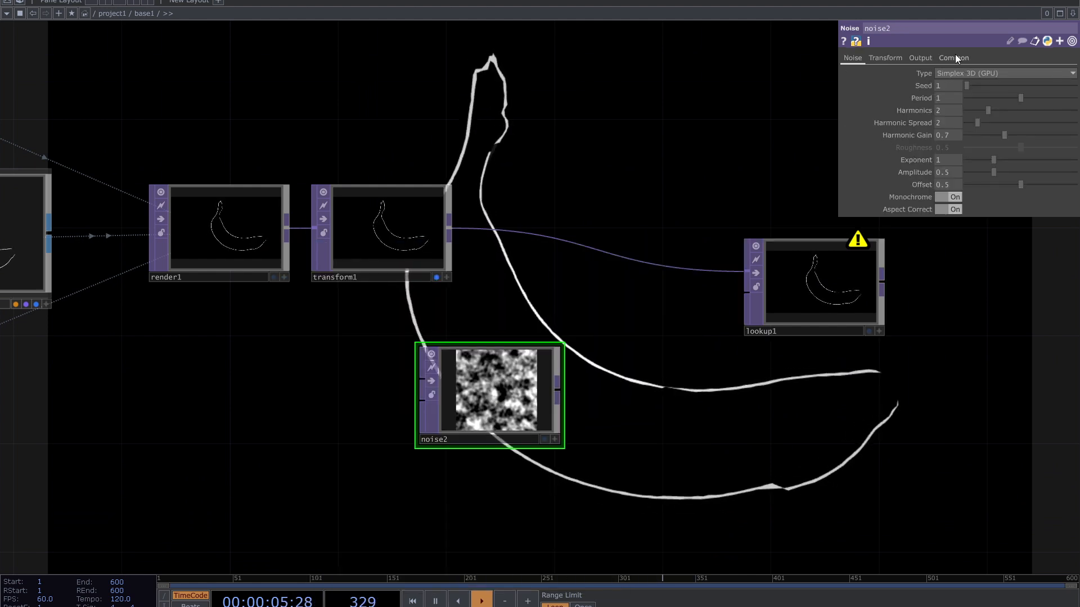
- Wire transform1 into noise2, turn Monochrome off, and view lookup1's coloured result larger
{"action": "left_click", "coordinate": [952, 58]}
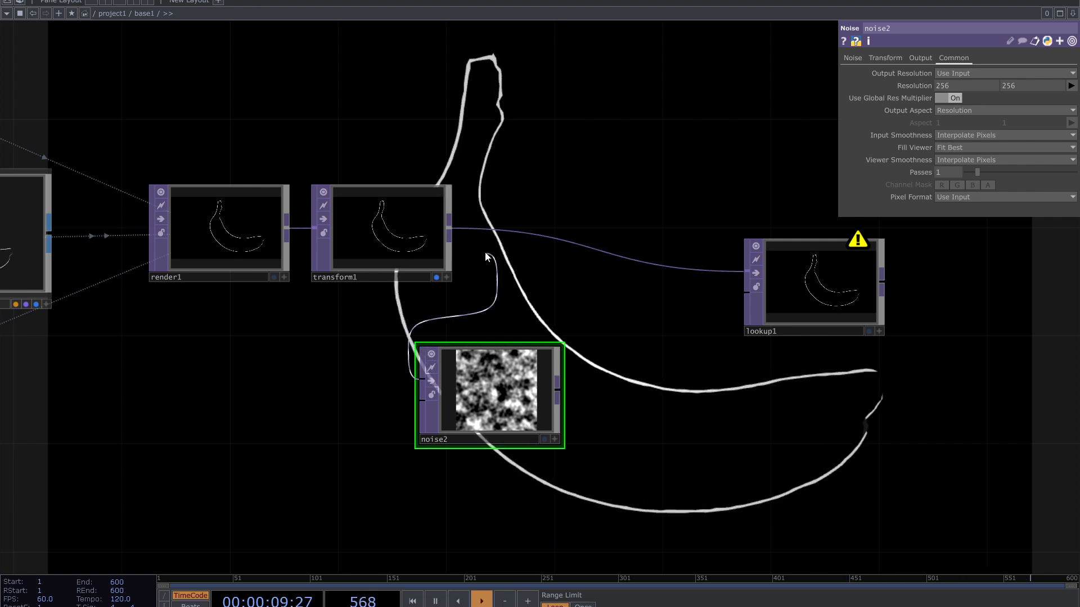
{"action": "left_click", "coordinate": [919, 58]}
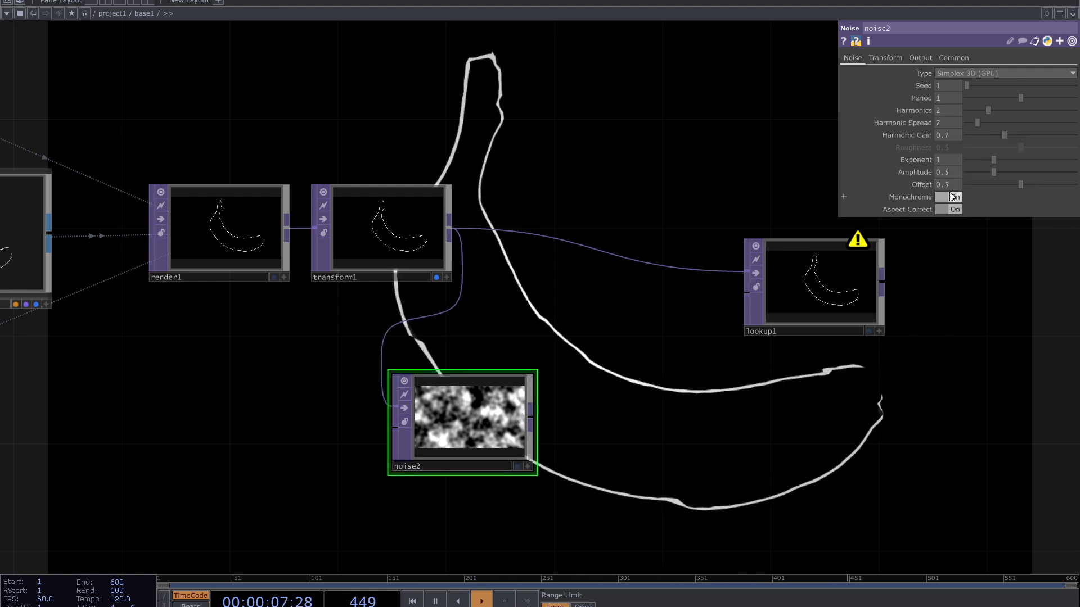
{"action": "left_click", "coordinate": [952, 197]}
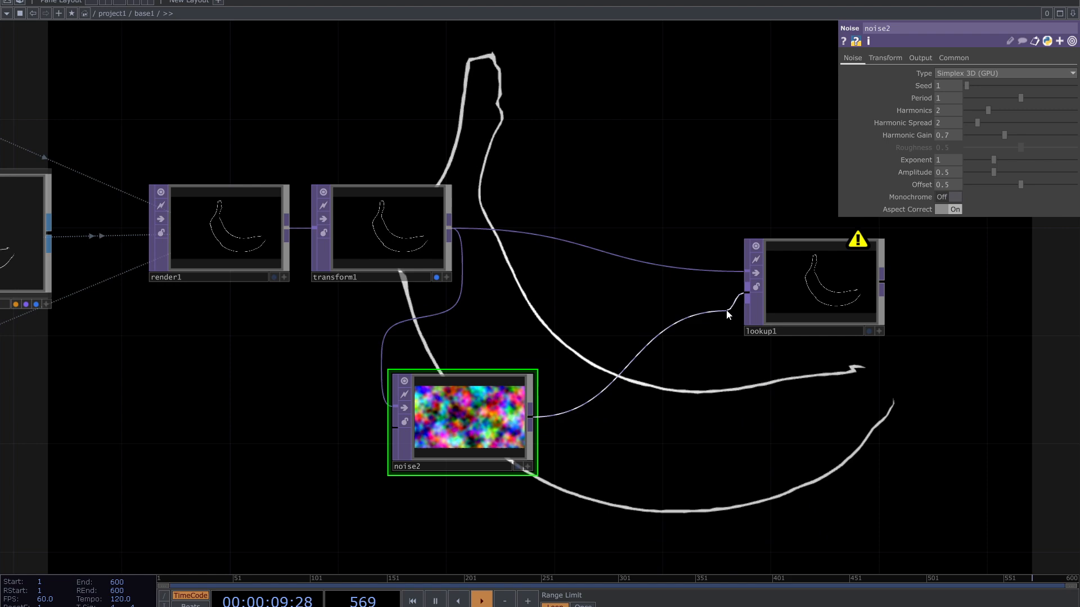
{"action": "double_click", "coordinate": [818, 282]}
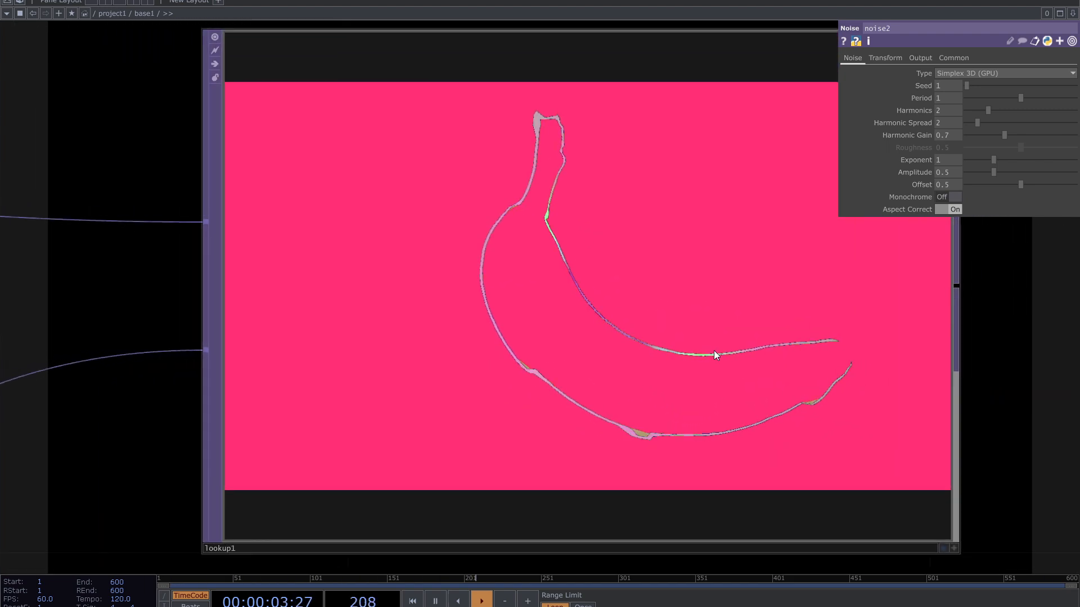
- Insert a Transform TOP (transform3) into the noise2-to-lookup1 wire and set its scale
{"action": "right_click", "coordinate": [458, 378]}
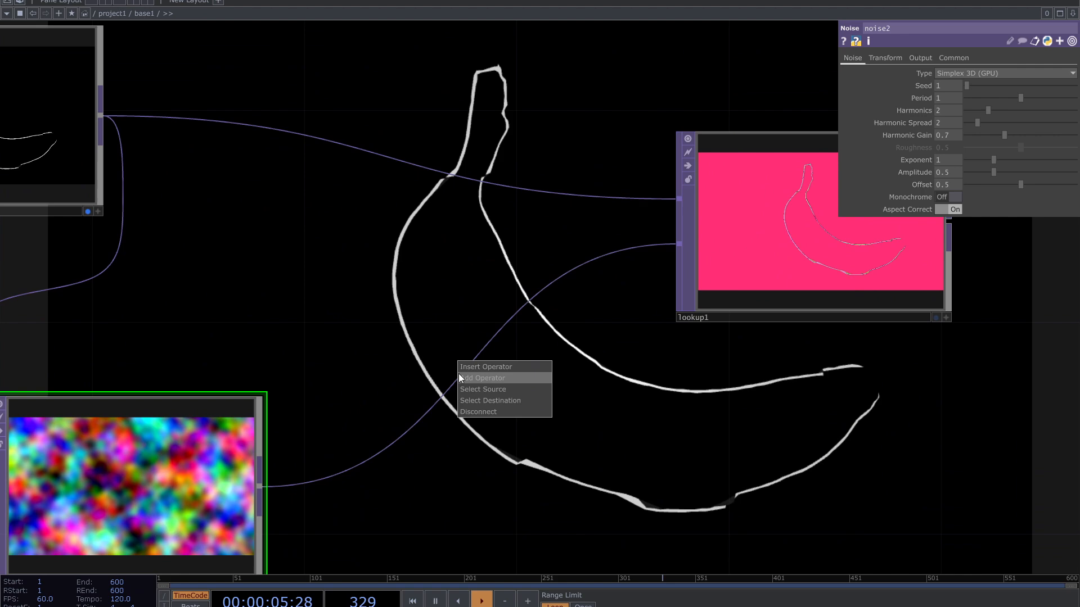
{"action": "left_click", "coordinate": [482, 378]}
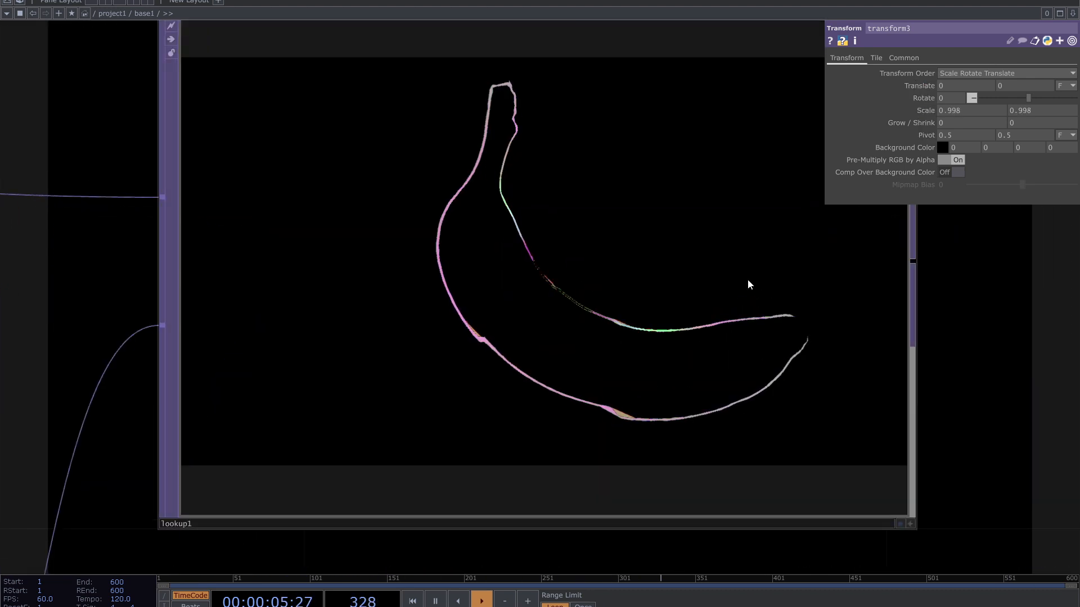
{"action": "left_click", "coordinate": [481, 600]}
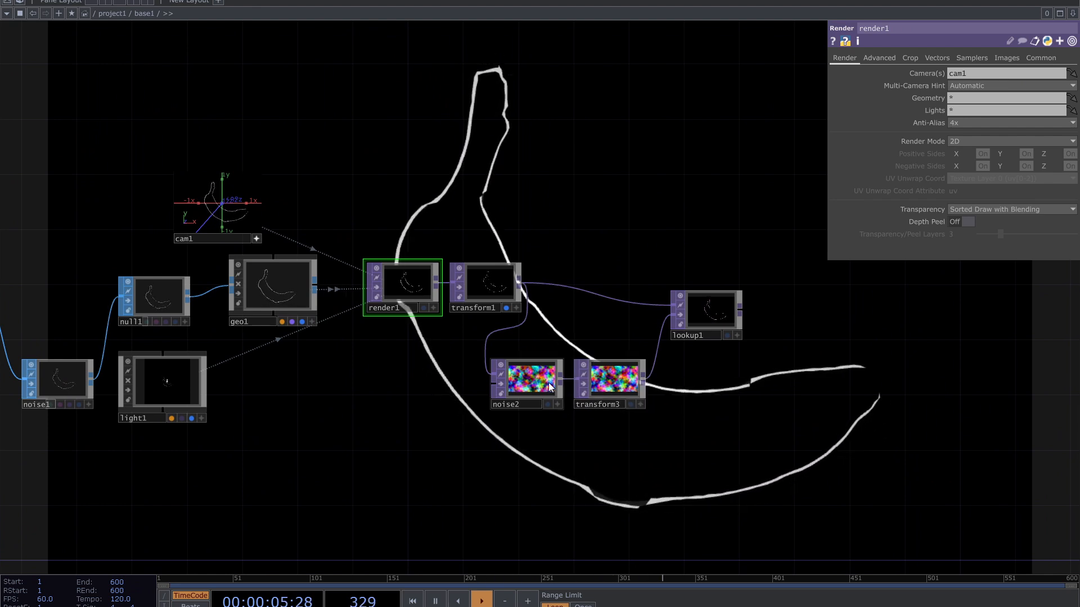
{"action": "left_click", "coordinate": [526, 378]}
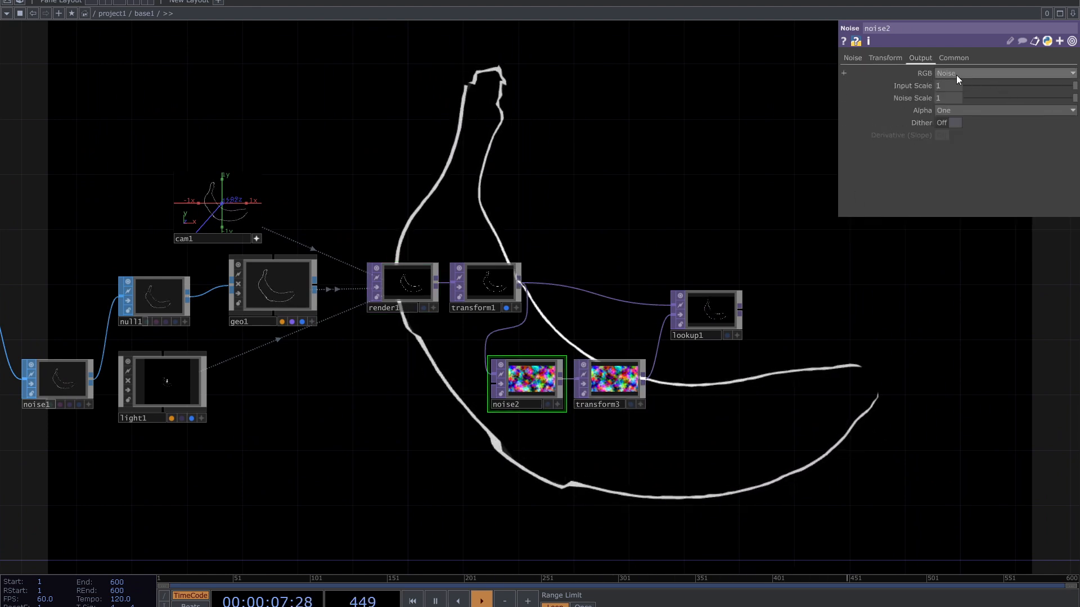
- Drive noise2's Translate Z with an absTime expression from its Transform page
{"action": "left_click", "coordinate": [851, 58]}
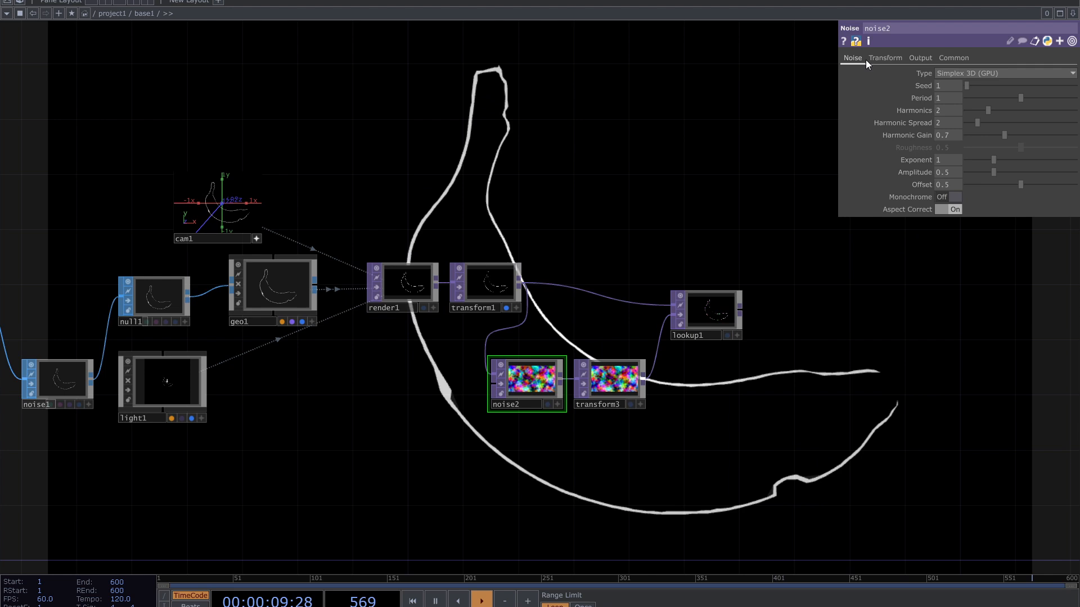
{"action": "left_click", "coordinate": [885, 57]}
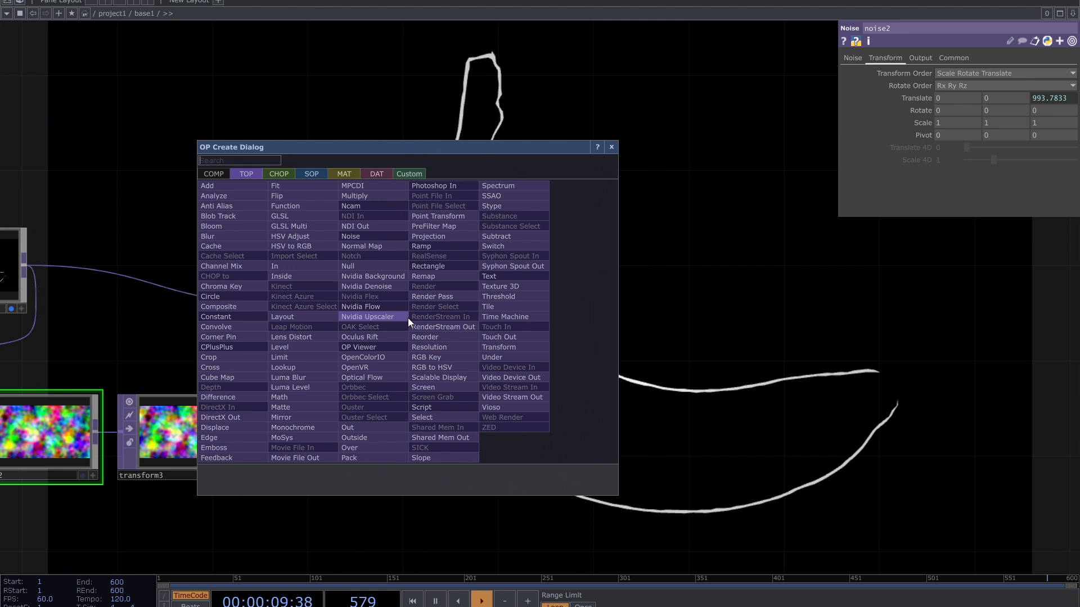
- Add a Bloom TOP after lookup1 to make the coloured lines glow
{"action": "type", "text": "blo"}
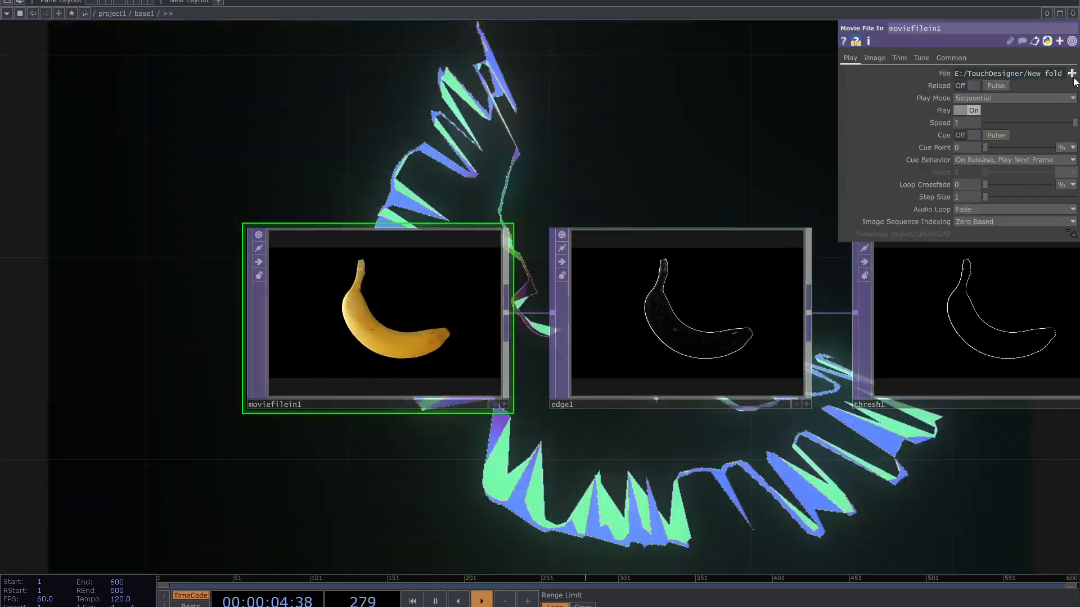
- Load a Butterfly .tif from Samples/Map into moviefilein1 as the source image
{"action": "left_click", "coordinate": [1072, 73]}
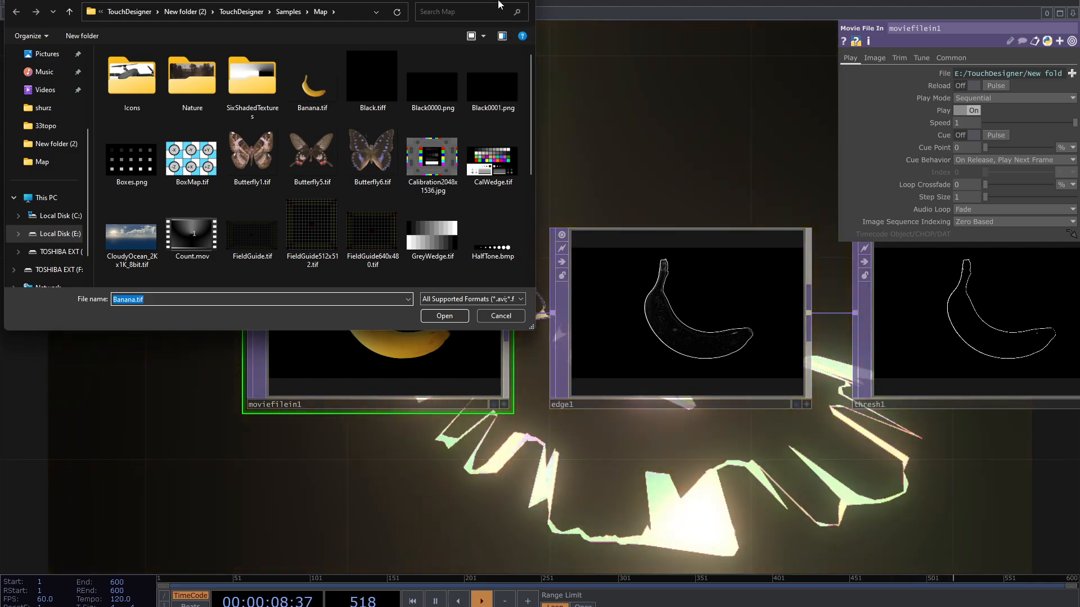
{"action": "scroll", "scroll_direction": "down", "scroll_amount": 3}
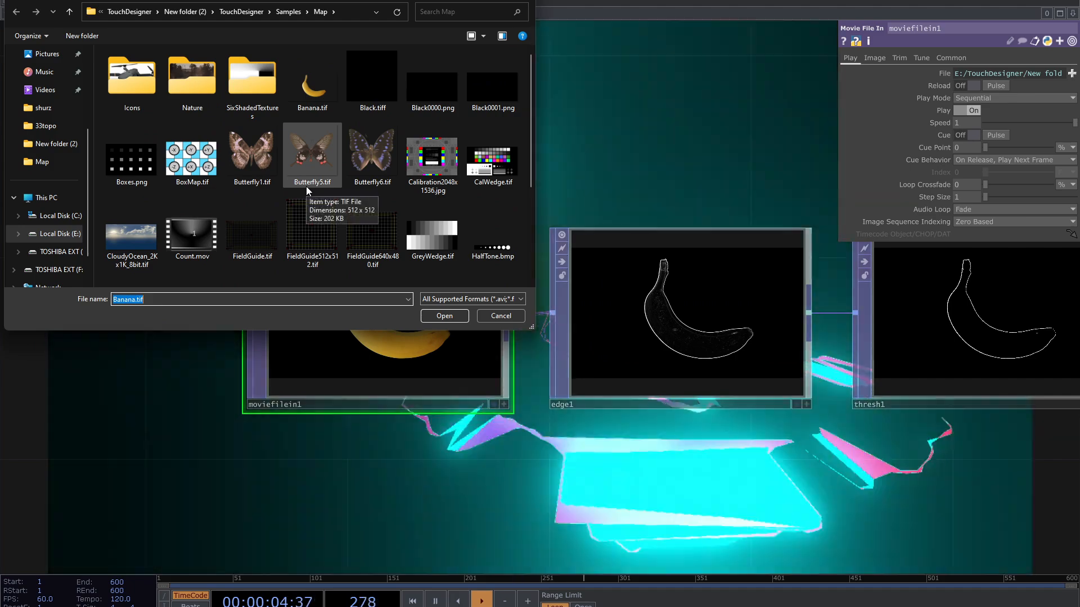
{"action": "mouse_move", "coordinate": [252, 149]}
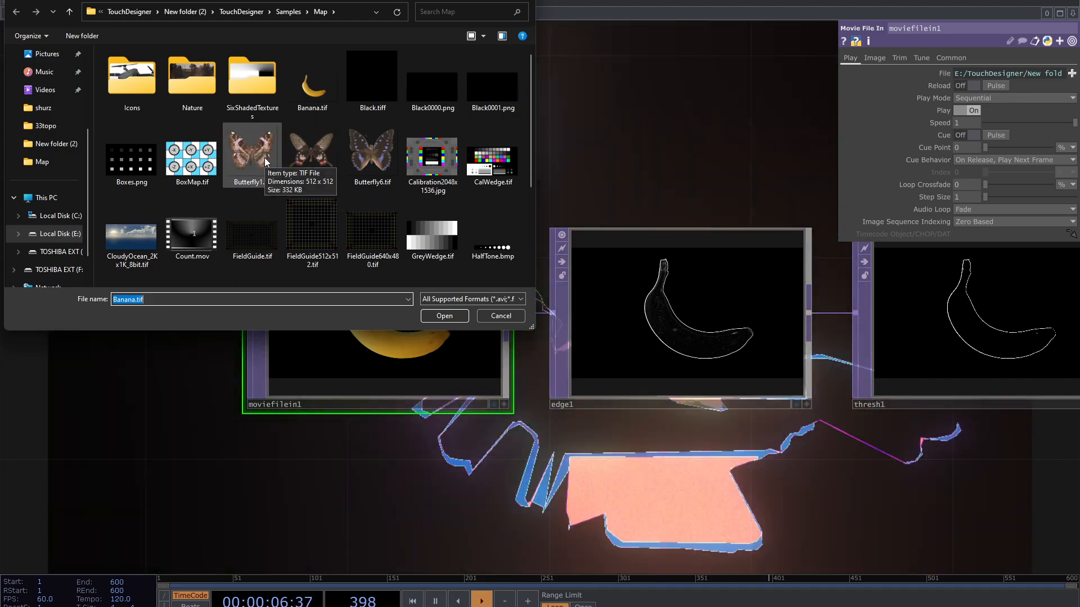
{"action": "left_click", "coordinate": [311, 149]}
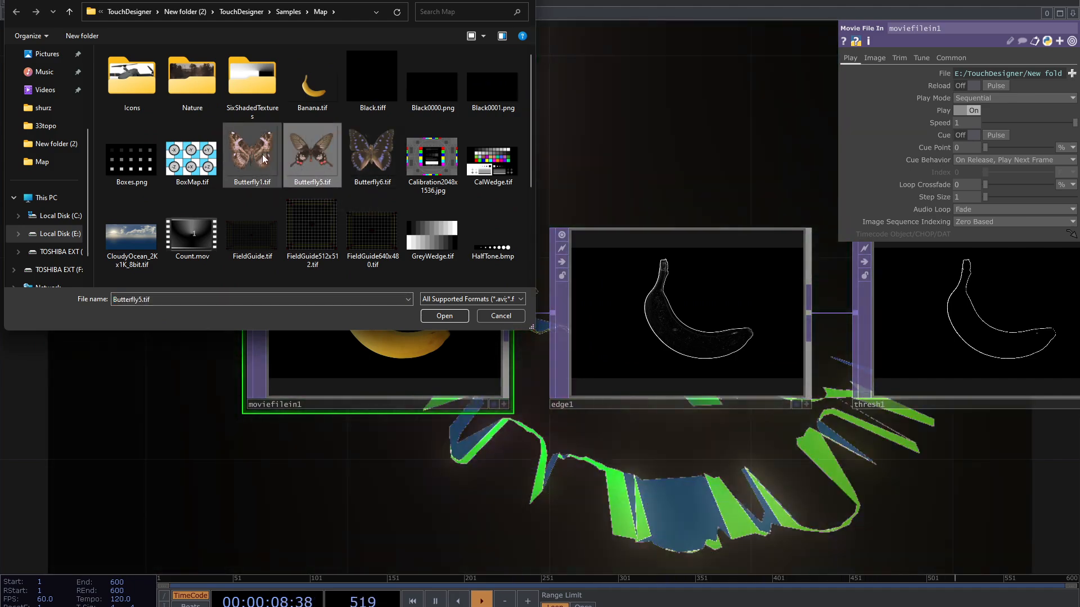
{"action": "left_click", "coordinate": [444, 315]}
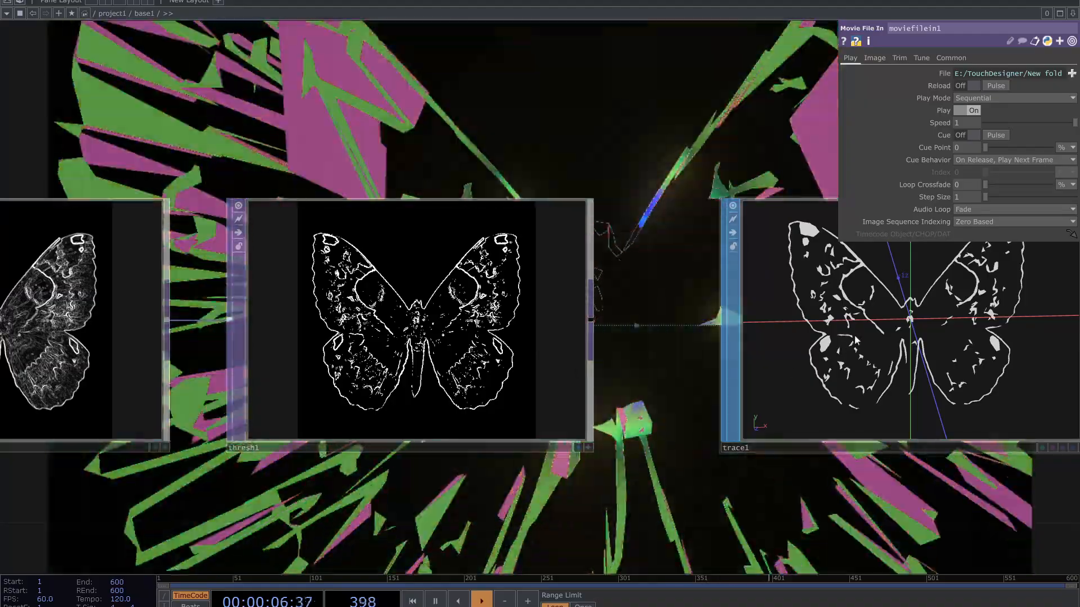
- Adjust edge1's Strength to about 0.58 while checking thresh1 and trace1
{"action": "left_click", "coordinate": [735, 448]}
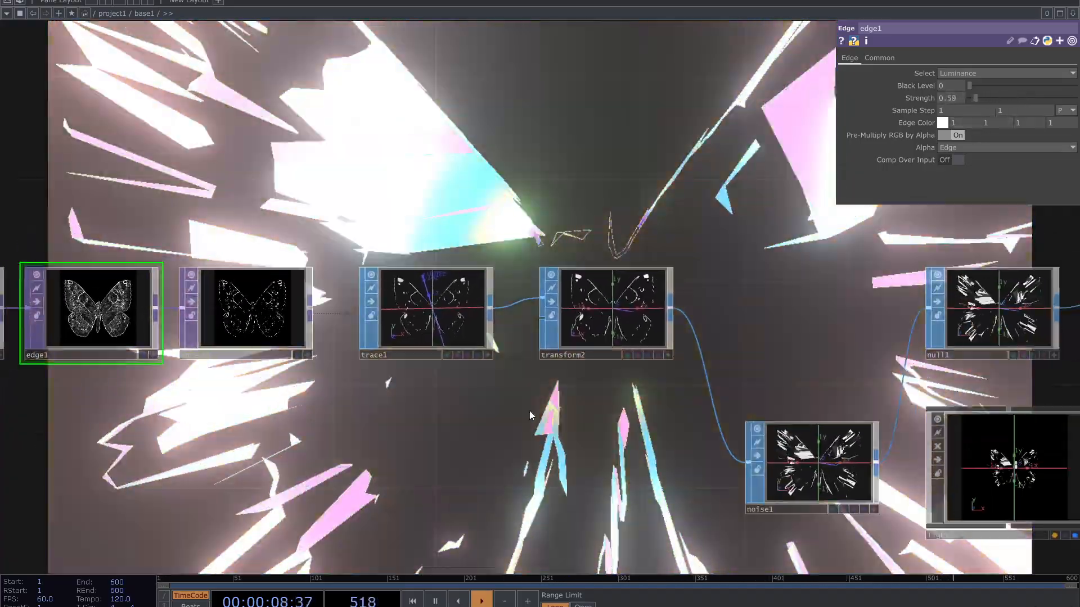
{"action": "left_click", "coordinate": [808, 465]}
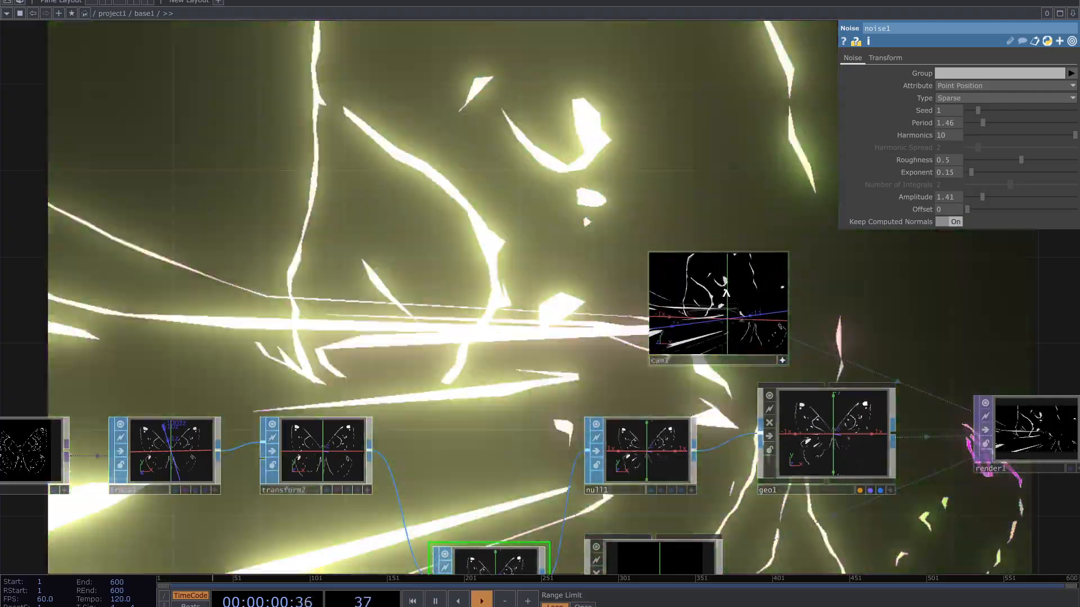
- Set noise1 to period 1.46, harmonics 10, exponent 0.15 and amplitude 1.41
{"action": "left_click", "coordinate": [480, 599]}
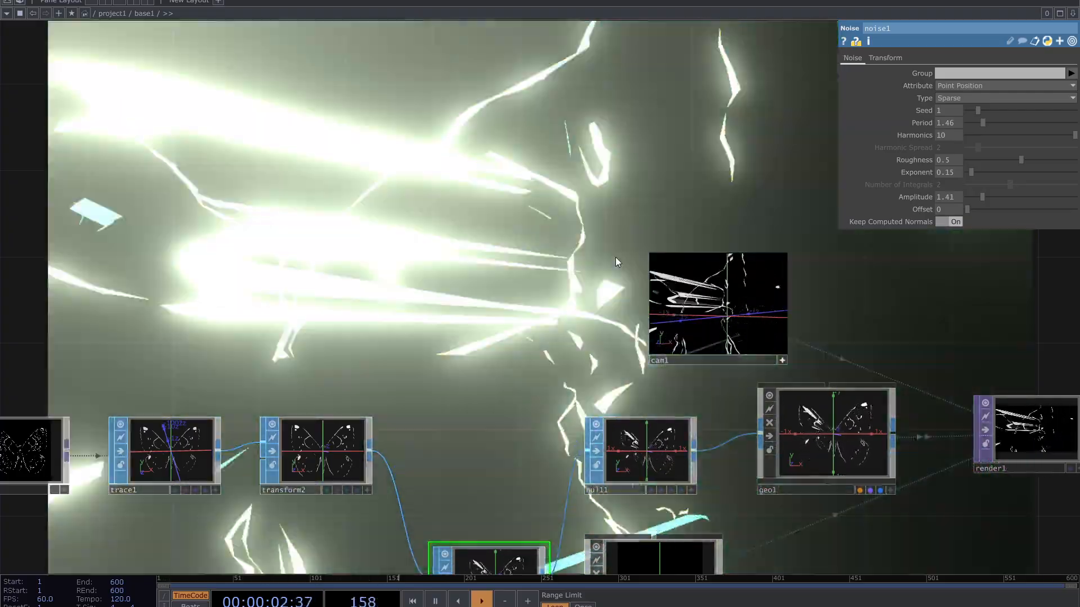
{"action": "left_click", "coordinate": [481, 600]}
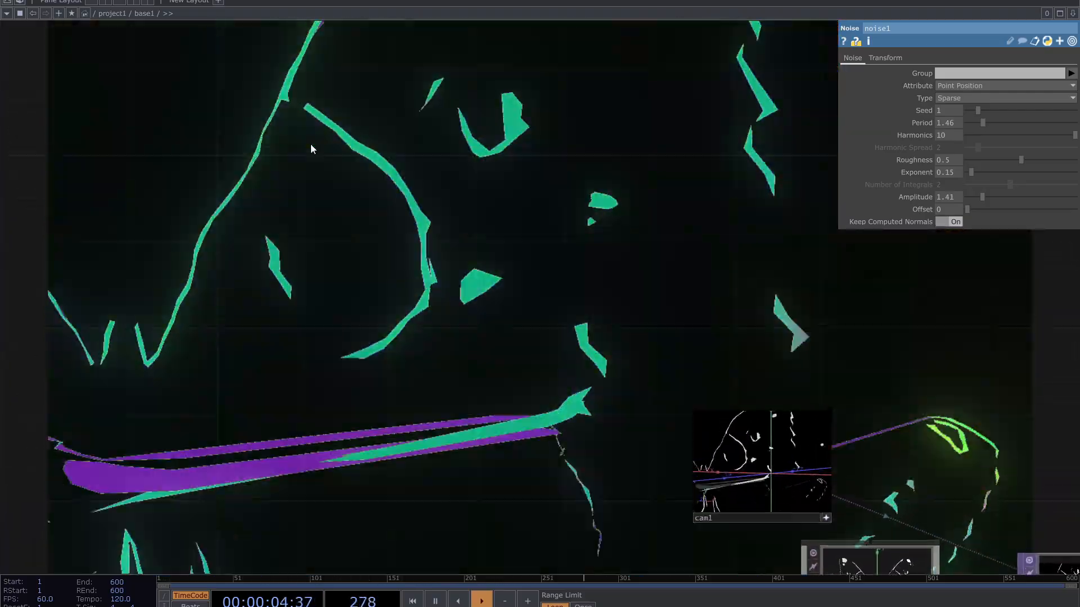